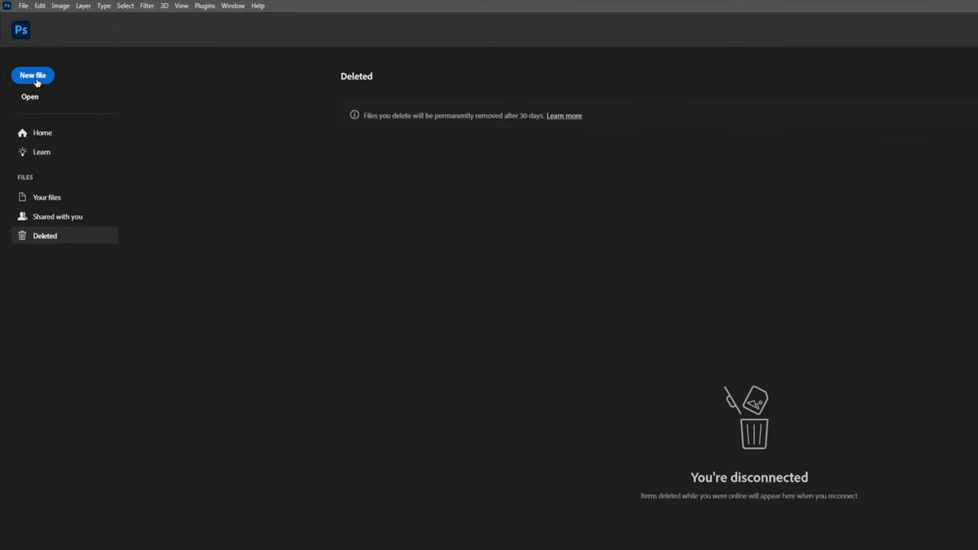
Step: Create a 2560×1440 px document with a custom green (#3dad01) background
{"action": "left_click", "coordinate": [32, 79]}
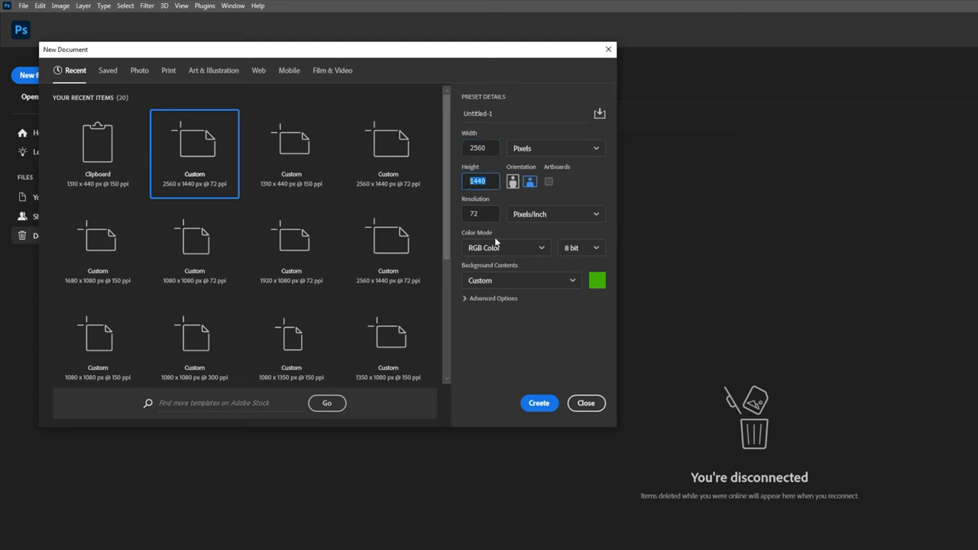
{"action": "left_click", "coordinate": [597, 279]}
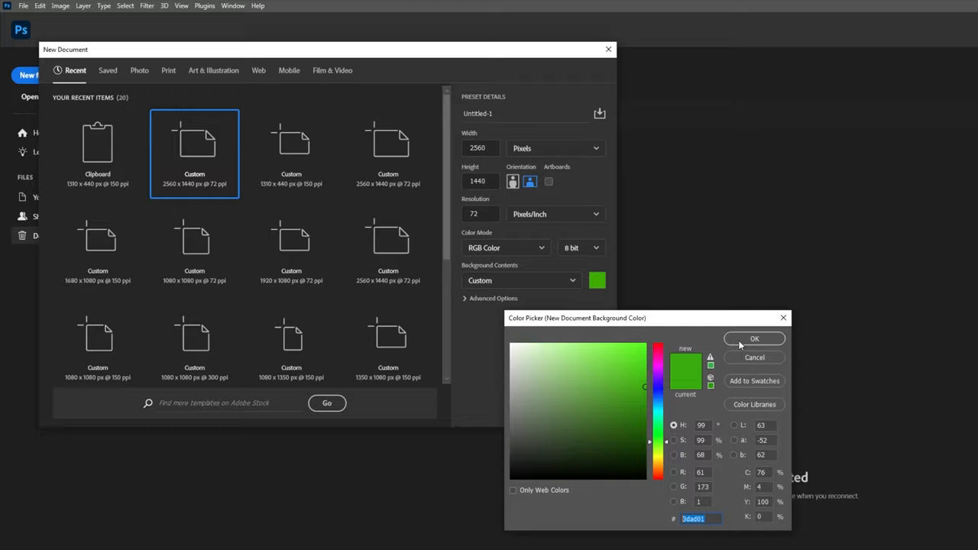
{"action": "left_click", "coordinate": [754, 338]}
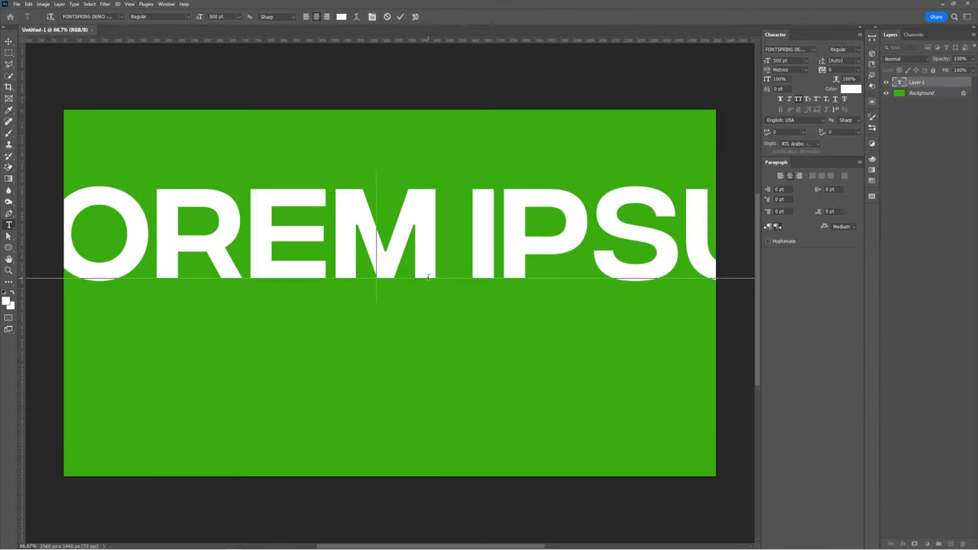
Step: Type GREEN in bold white 500 pt and move it into place on the canvas
{"action": "type", "text": "GREEN"}
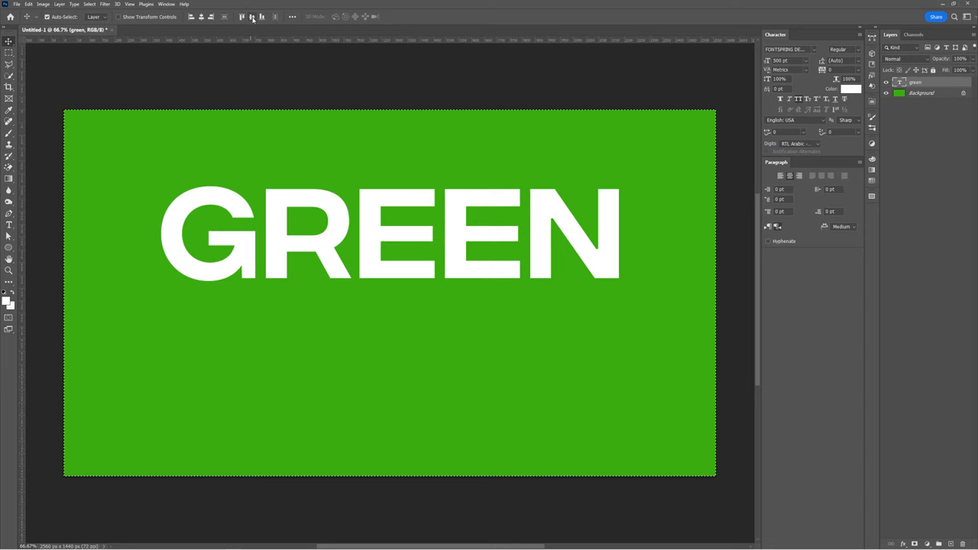
{"action": "left_click_drag", "start_coordinate": [390, 233], "coordinate": [390, 294]}
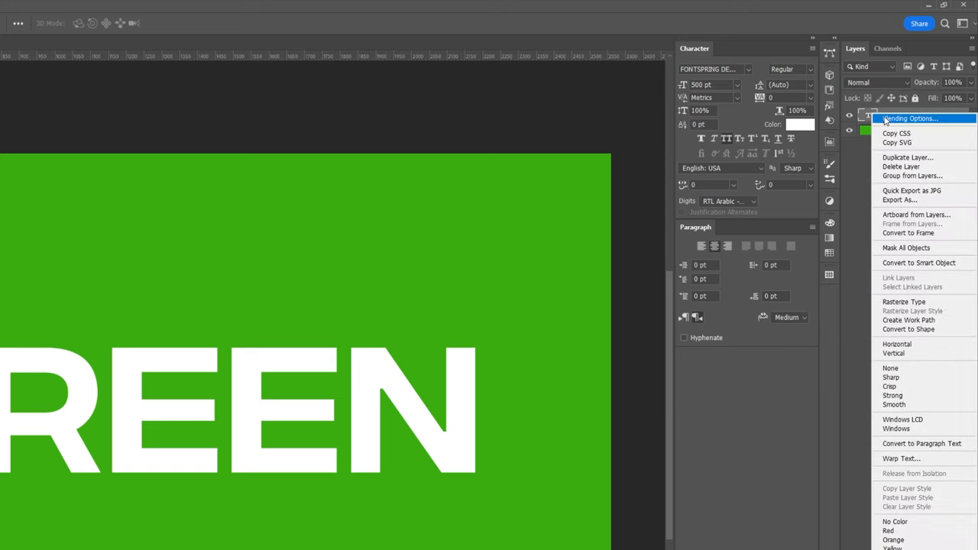
Step: Add two black Multiply drop shadows at 90° to the GREEN text layer
{"action": "left_click", "coordinate": [908, 118]}
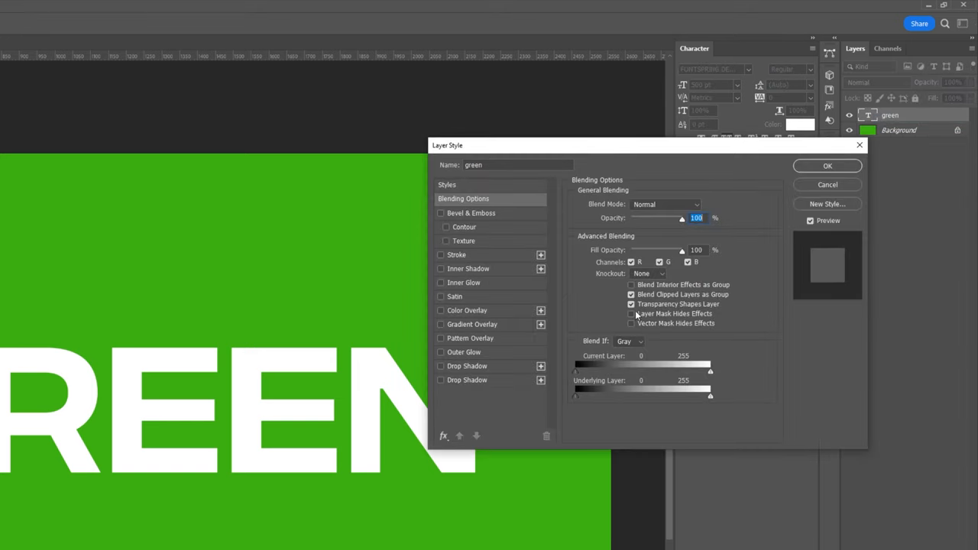
{"action": "left_click", "coordinate": [467, 365]}
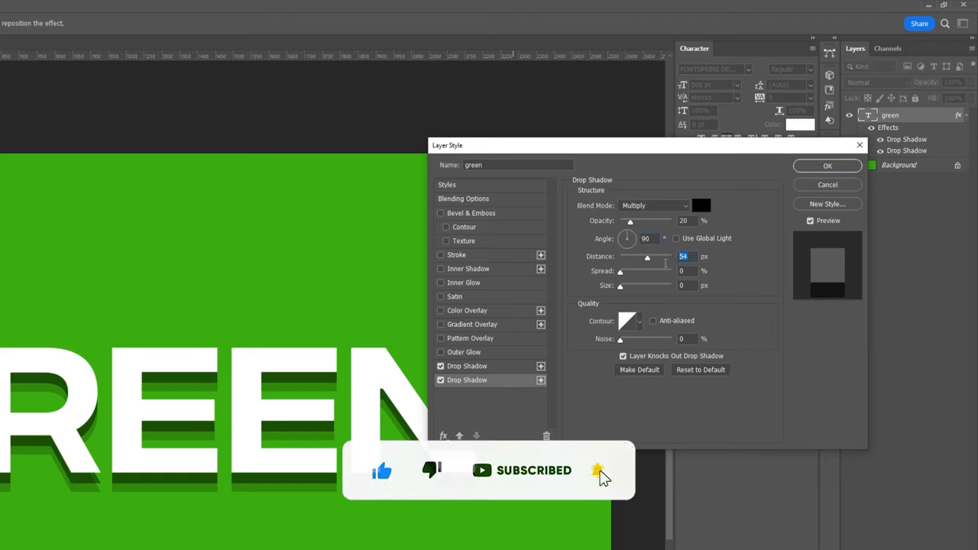
Step: Add a 5 px inside stroke in light green #ADE577 to the text
{"action": "left_click", "coordinate": [456, 254]}
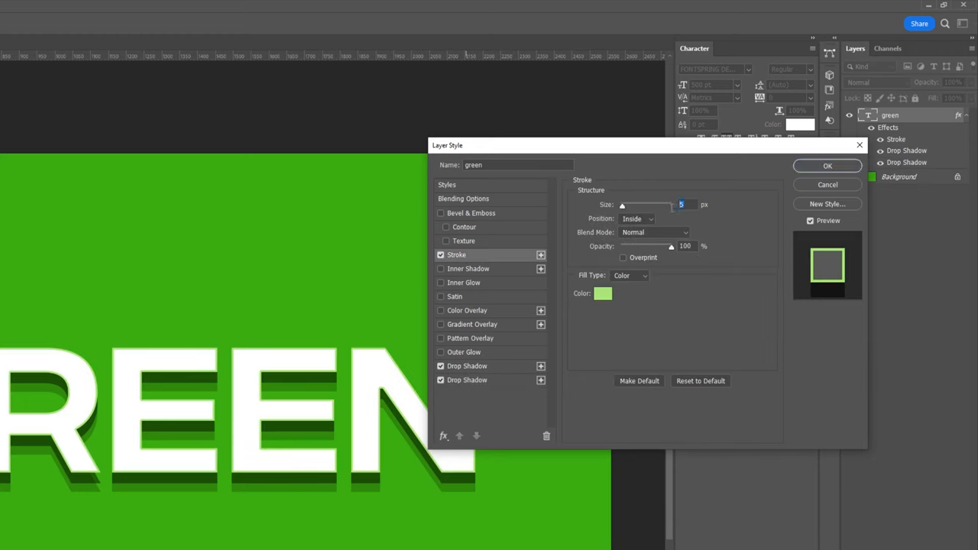
{"action": "left_click", "coordinate": [603, 293]}
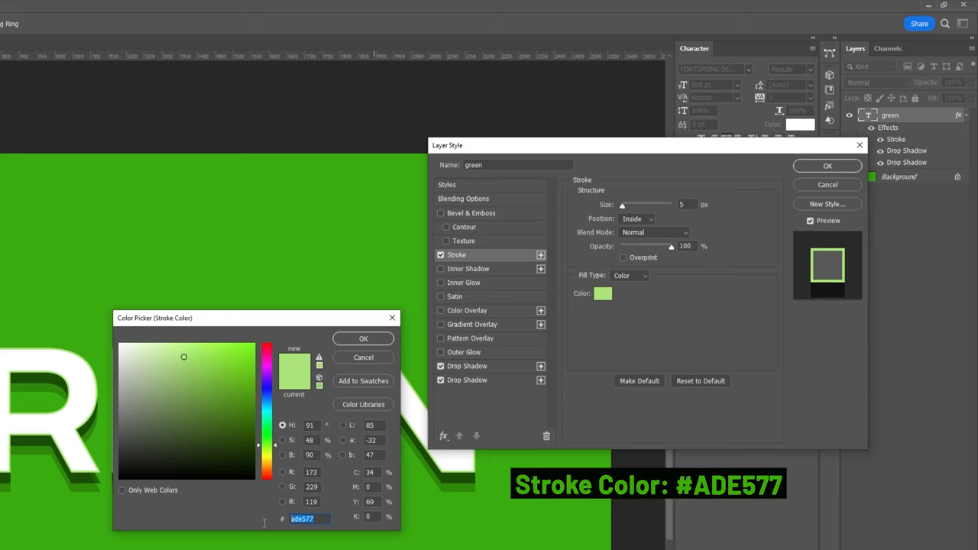
{"action": "left_click", "coordinate": [363, 338]}
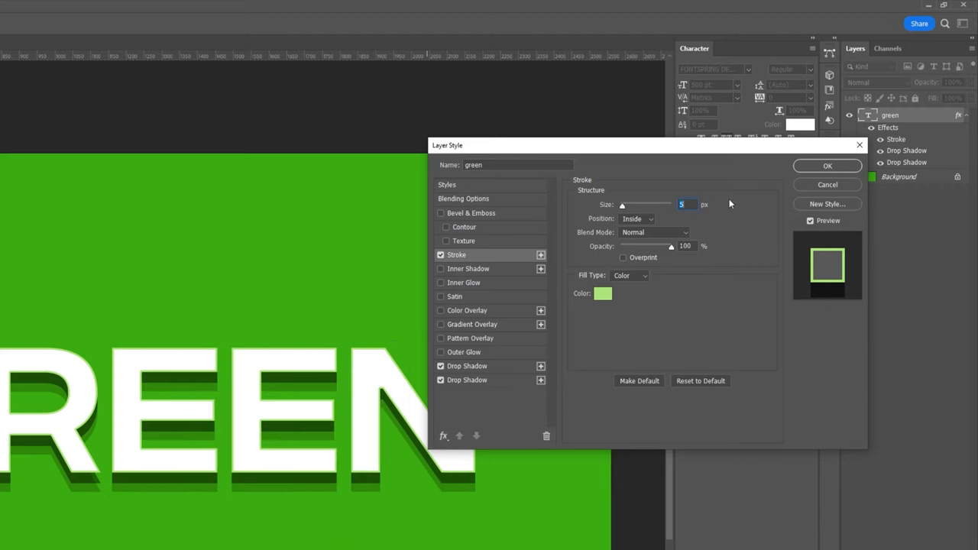